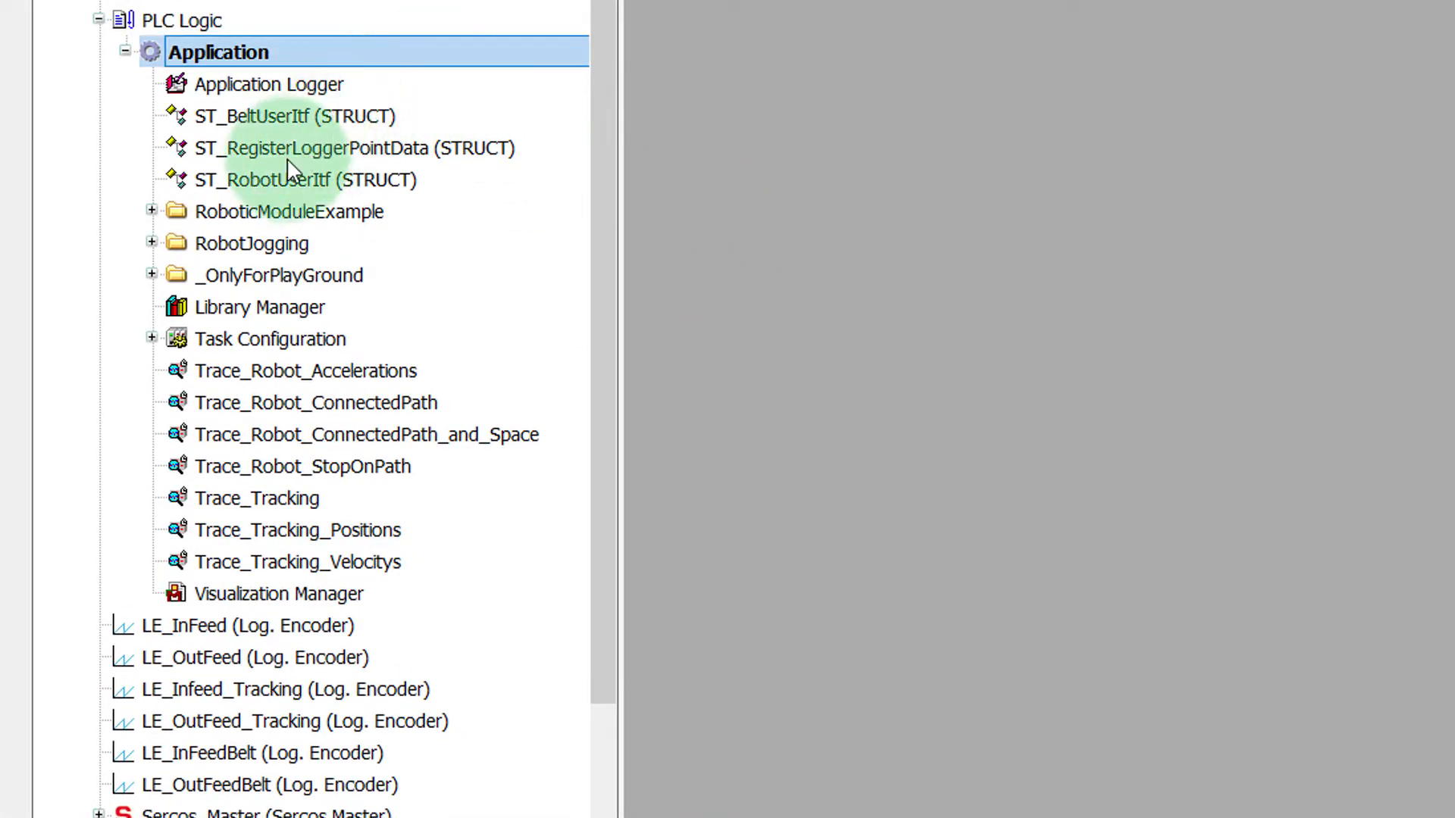
# Step: Expand RoboticModuleExample > EquipmentModules > SR_RobotModule and open the Init_Robot action's code
pyautogui.click(152, 213)
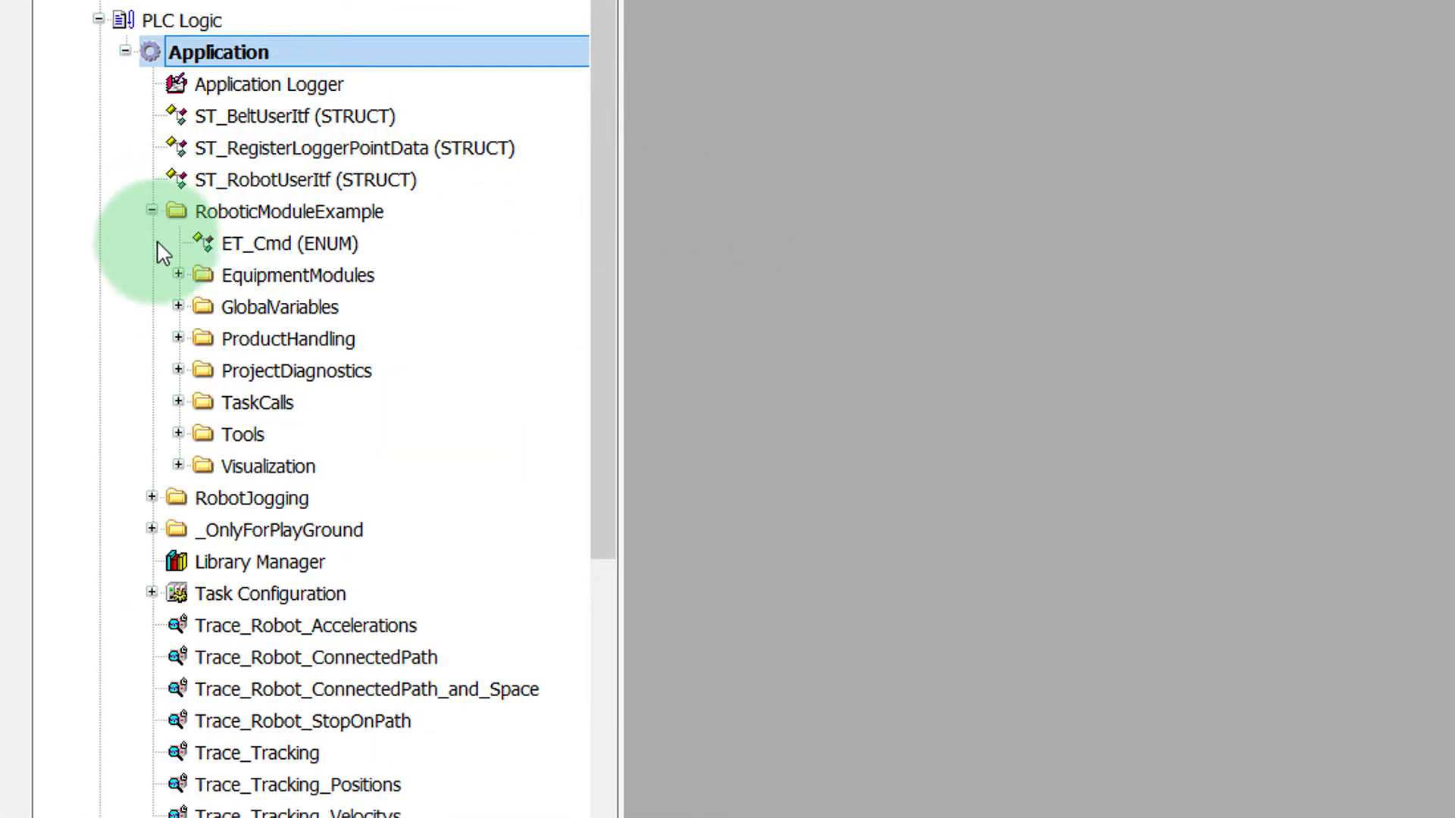
pyautogui.click(179, 275)
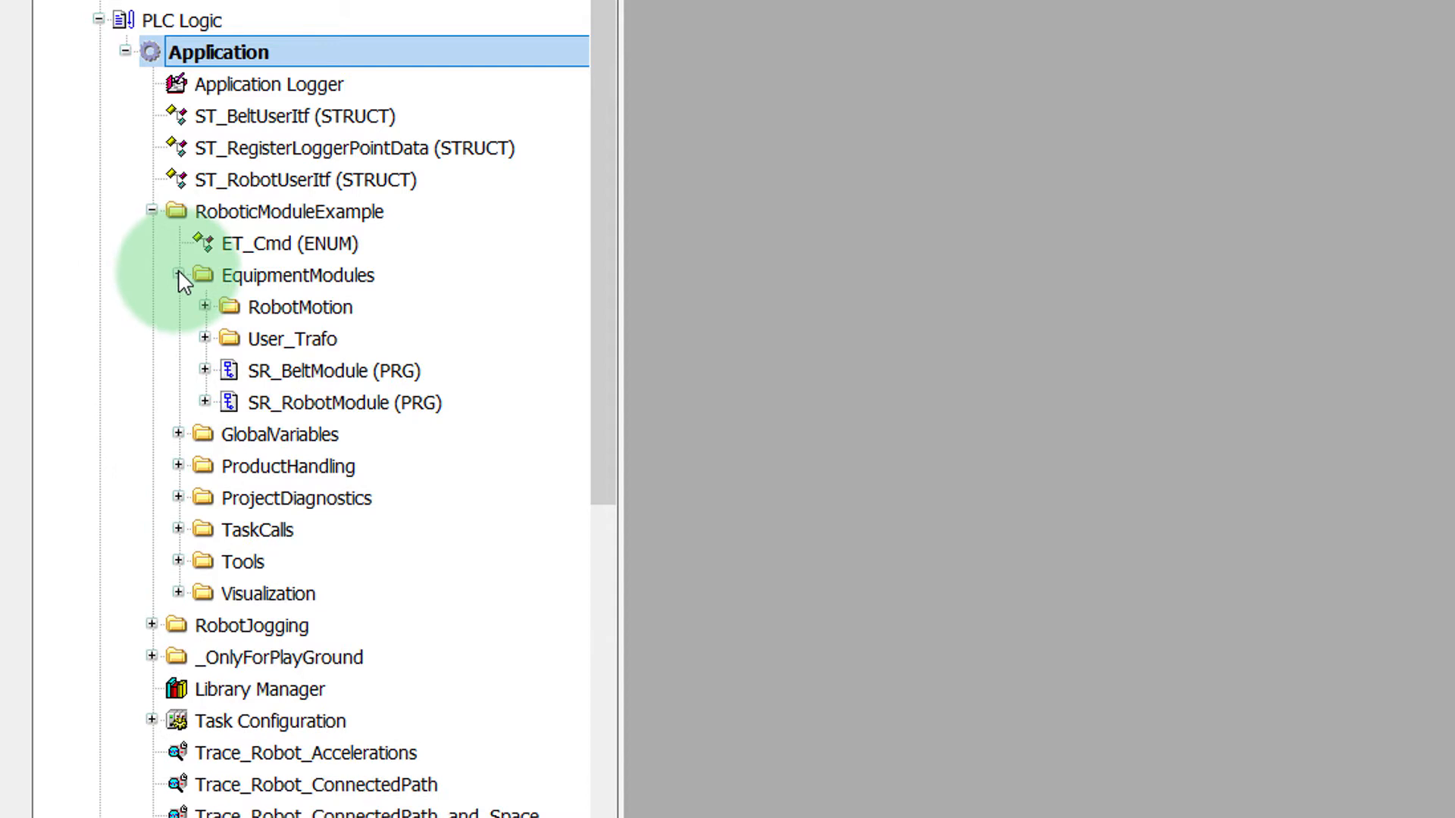
pyautogui.click(204, 403)
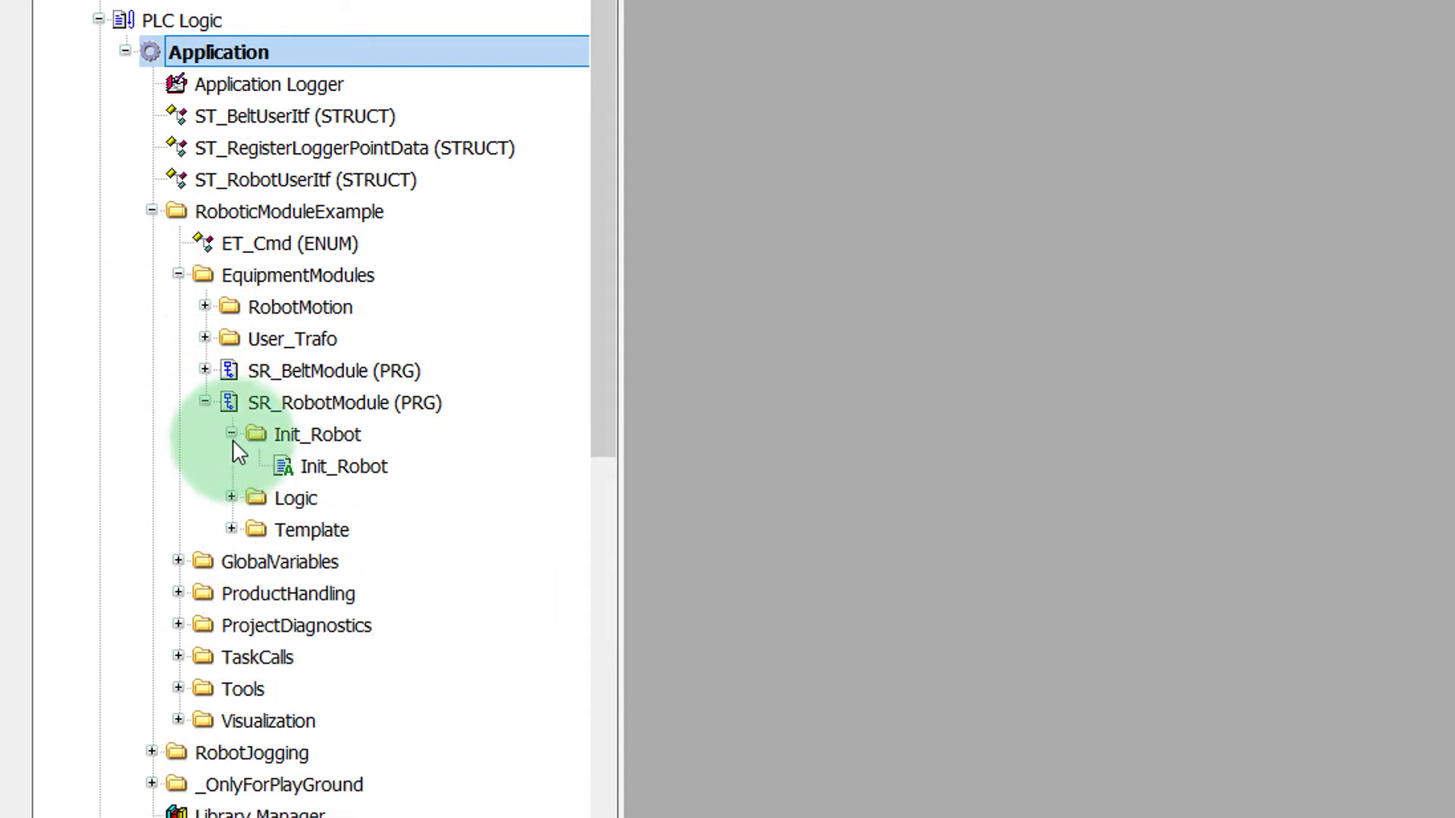
pyautogui.click(344, 465)
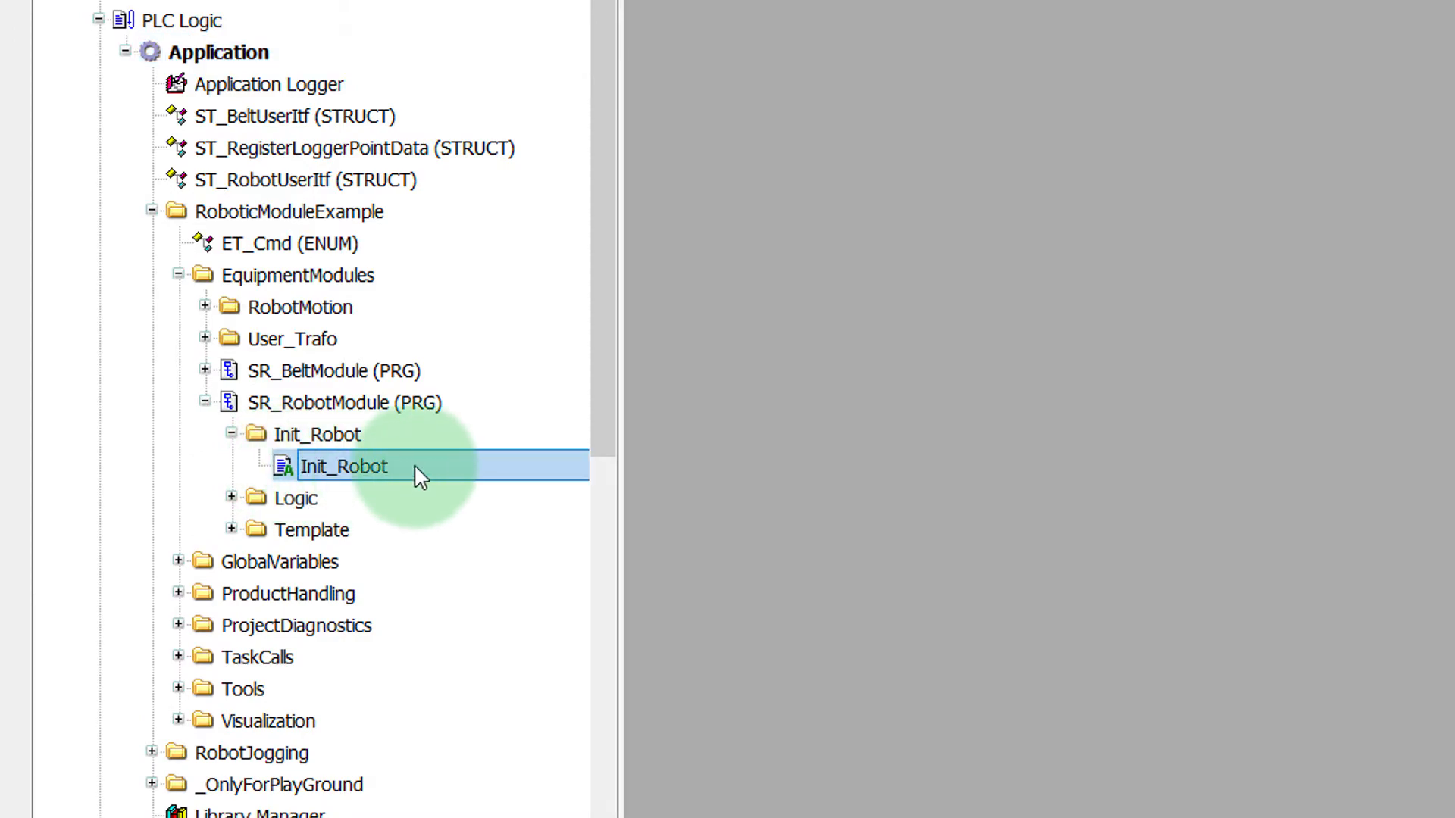
pyautogui.doubleClick(344, 465)
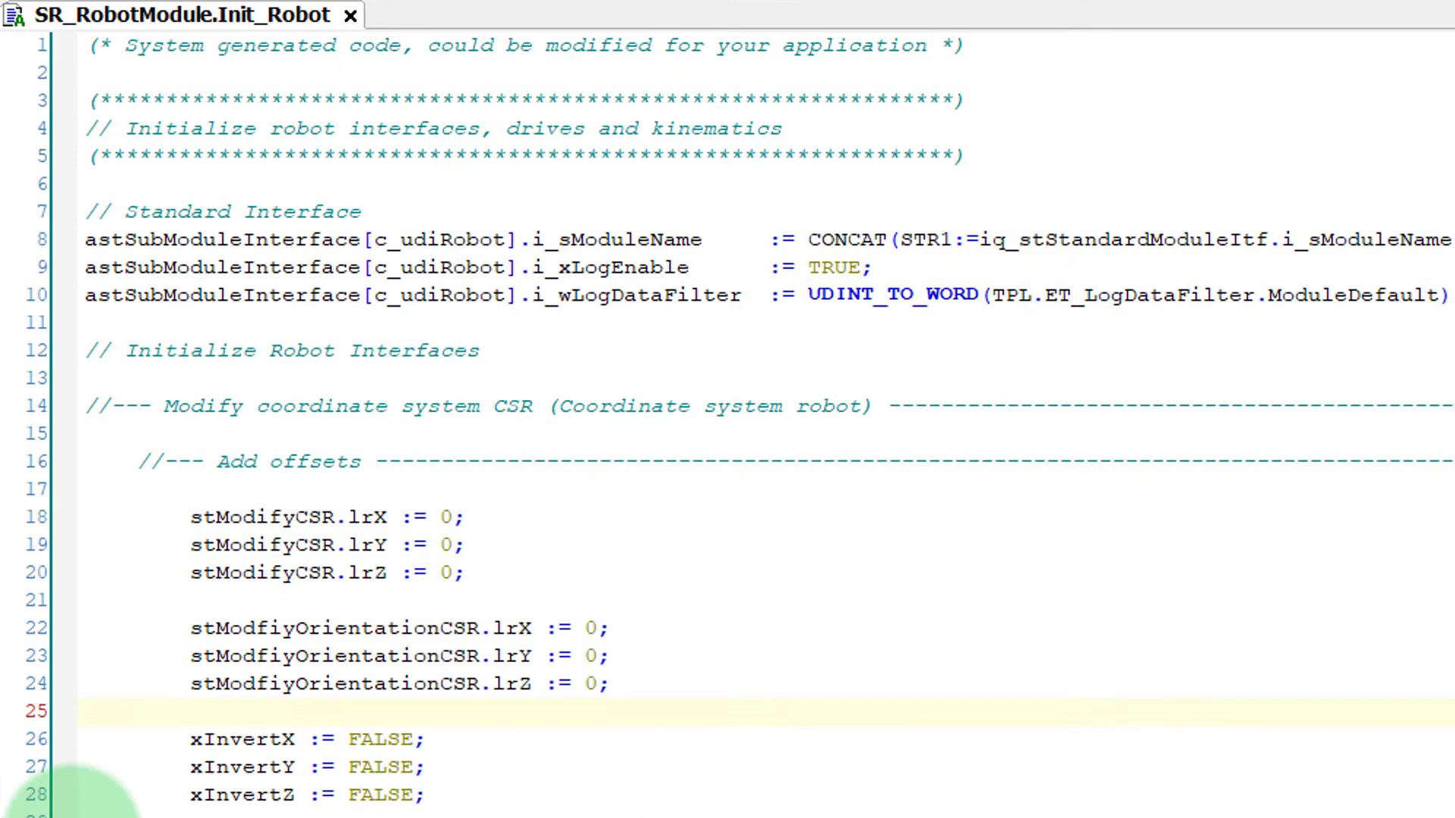
# Step: Scroll through Init_Robot's CSR offsets and invert flags to the Modify coordinate system block
pyautogui.scroll(-3)
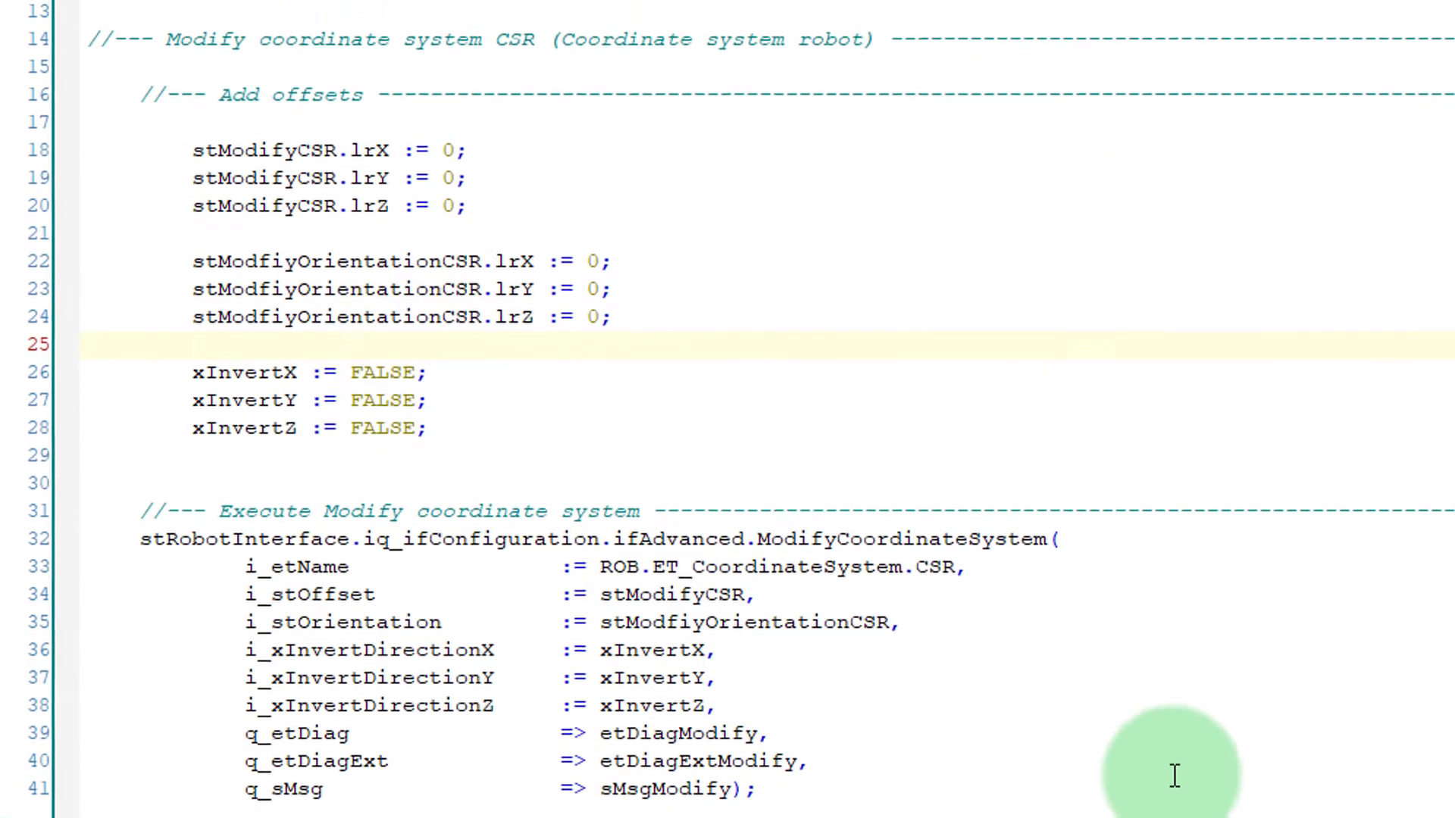
pyautogui.scroll(-3)
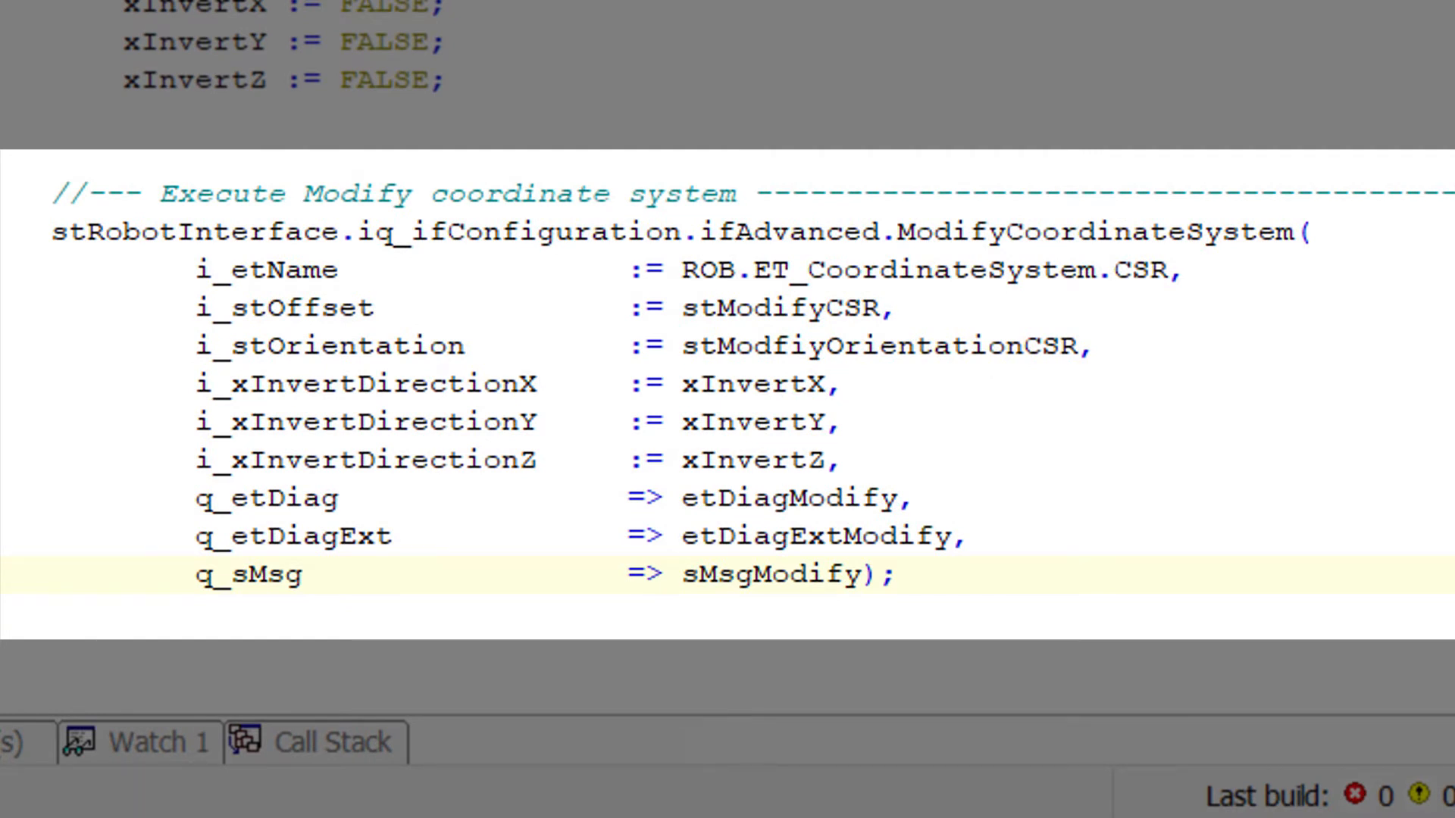
pyautogui.doubleClick(1087, 234)
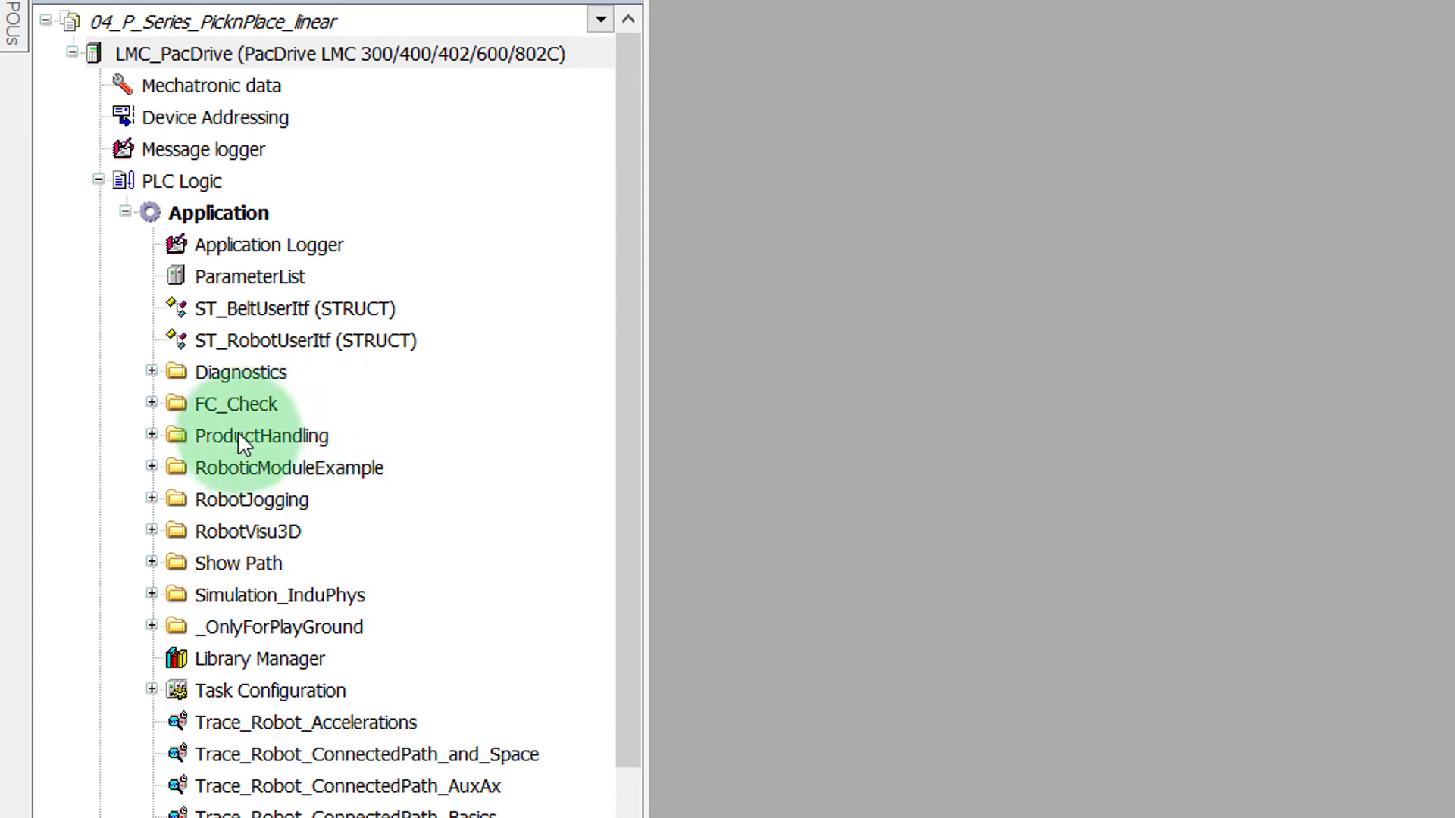
# Step: Expand the pick-and-place project's SR_RobotModule tree and open its Init_Robot action showing P_Series()
pyautogui.click(152, 468)
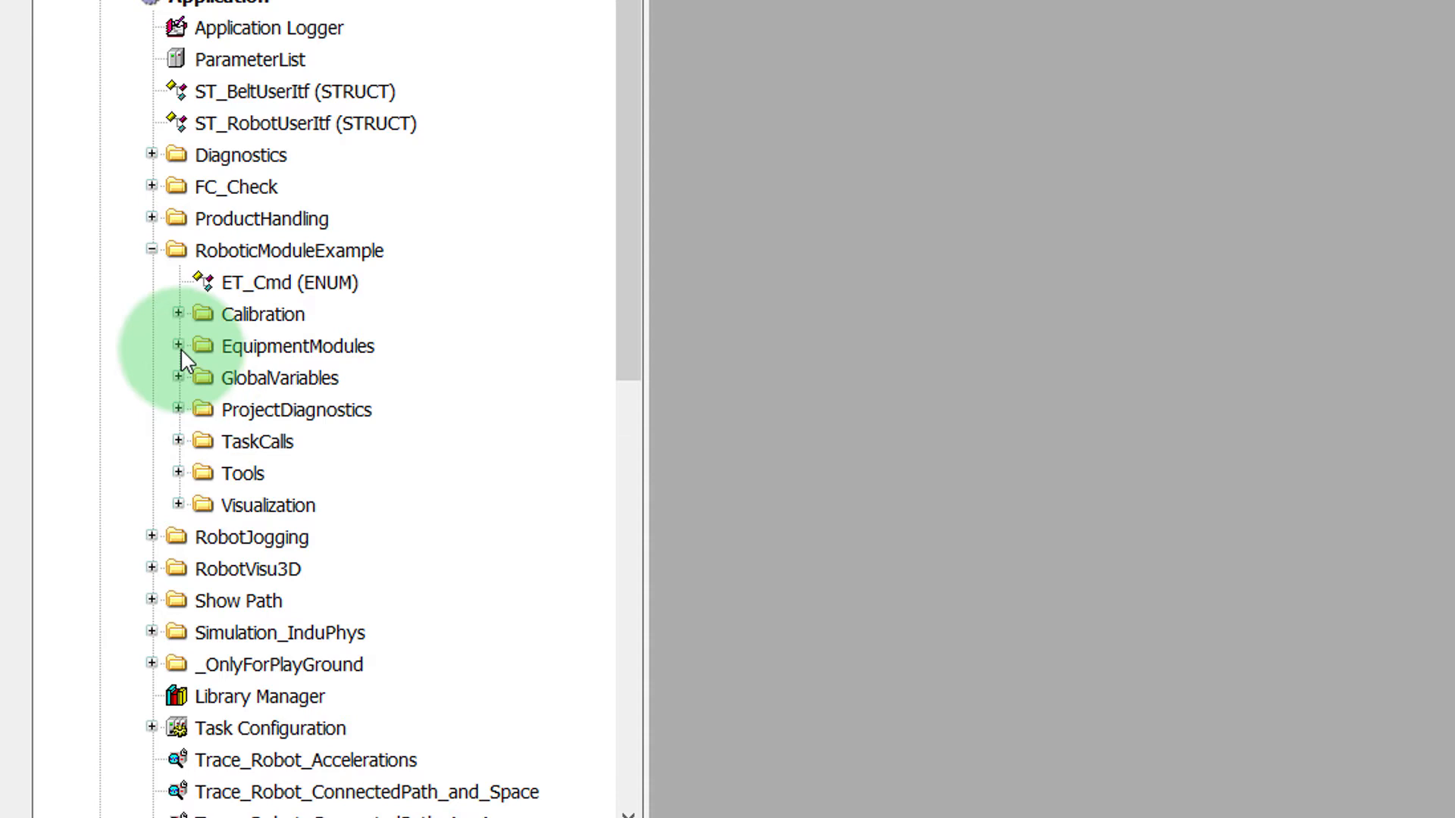
pyautogui.click(180, 345)
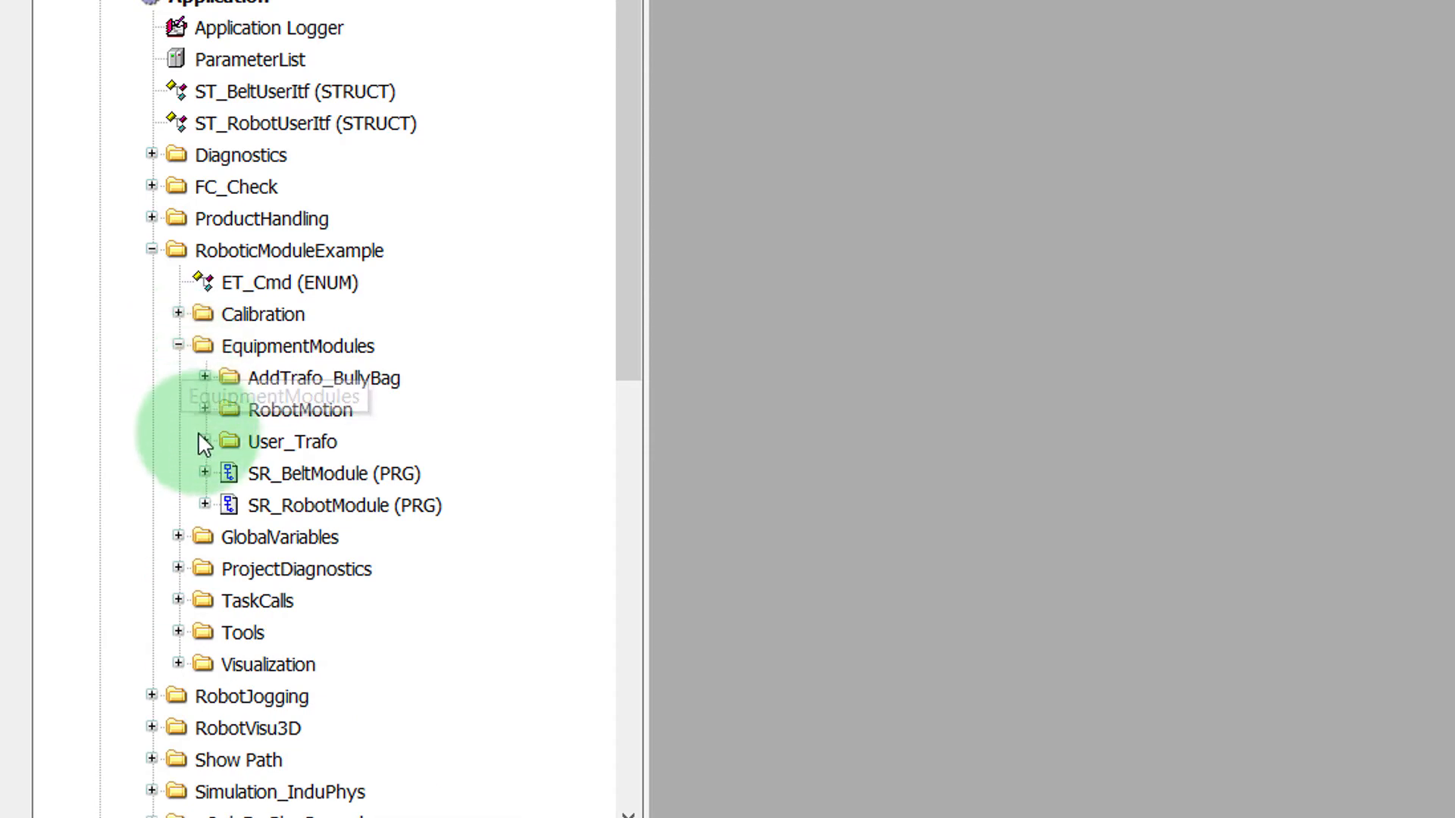
pyautogui.click(204, 505)
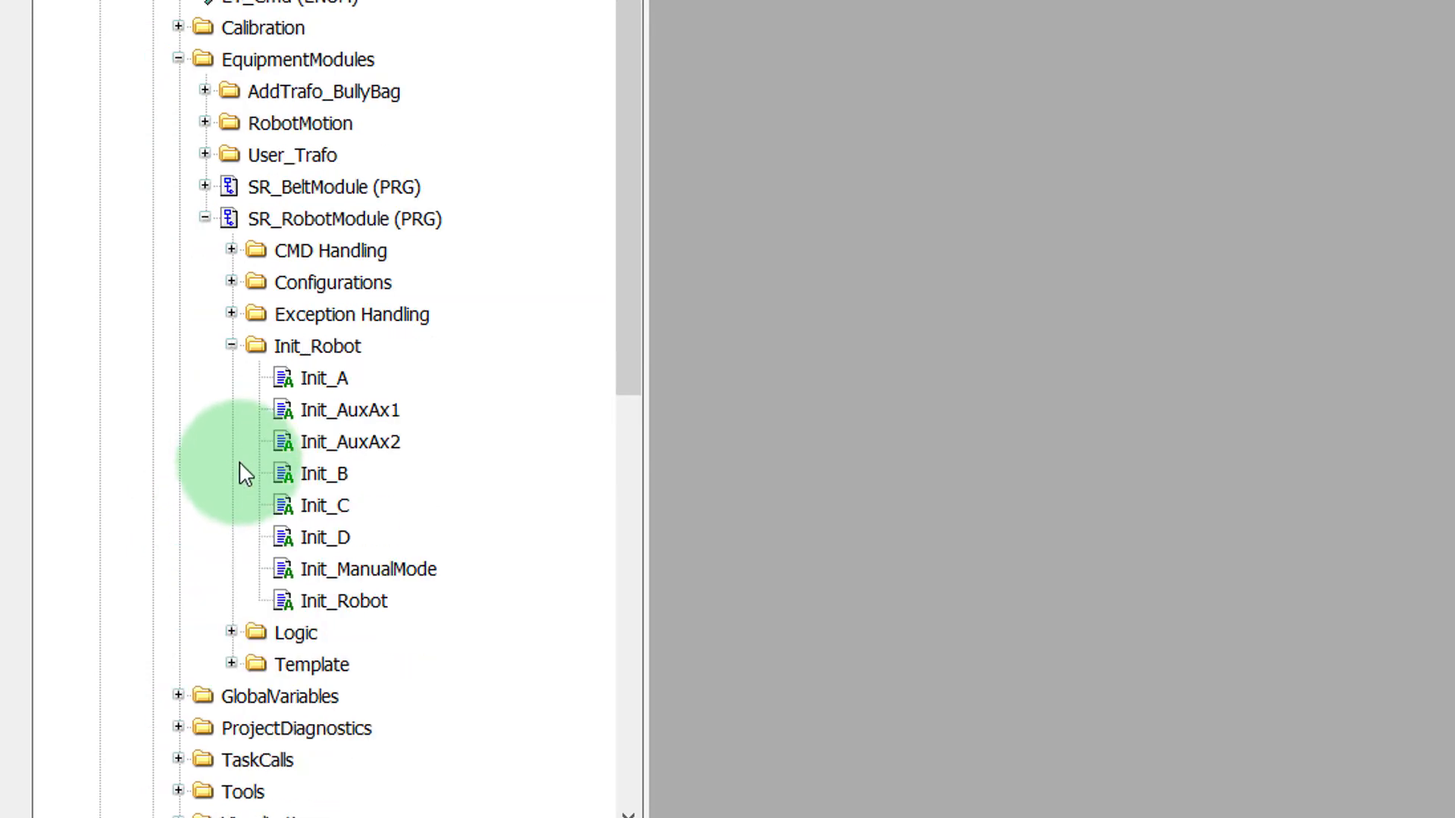
pyautogui.click(344, 504)
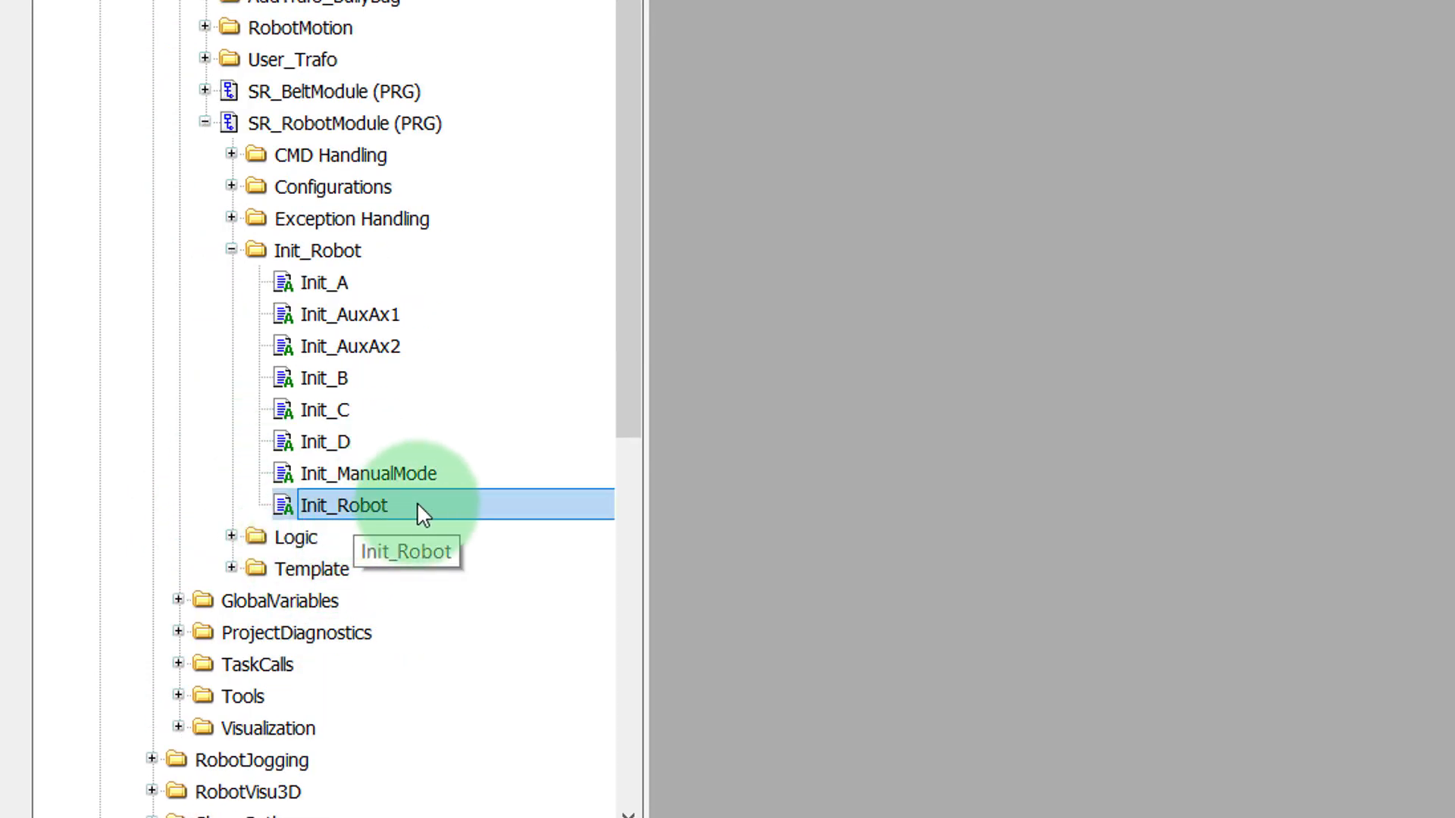
pyautogui.doubleClick(344, 505)
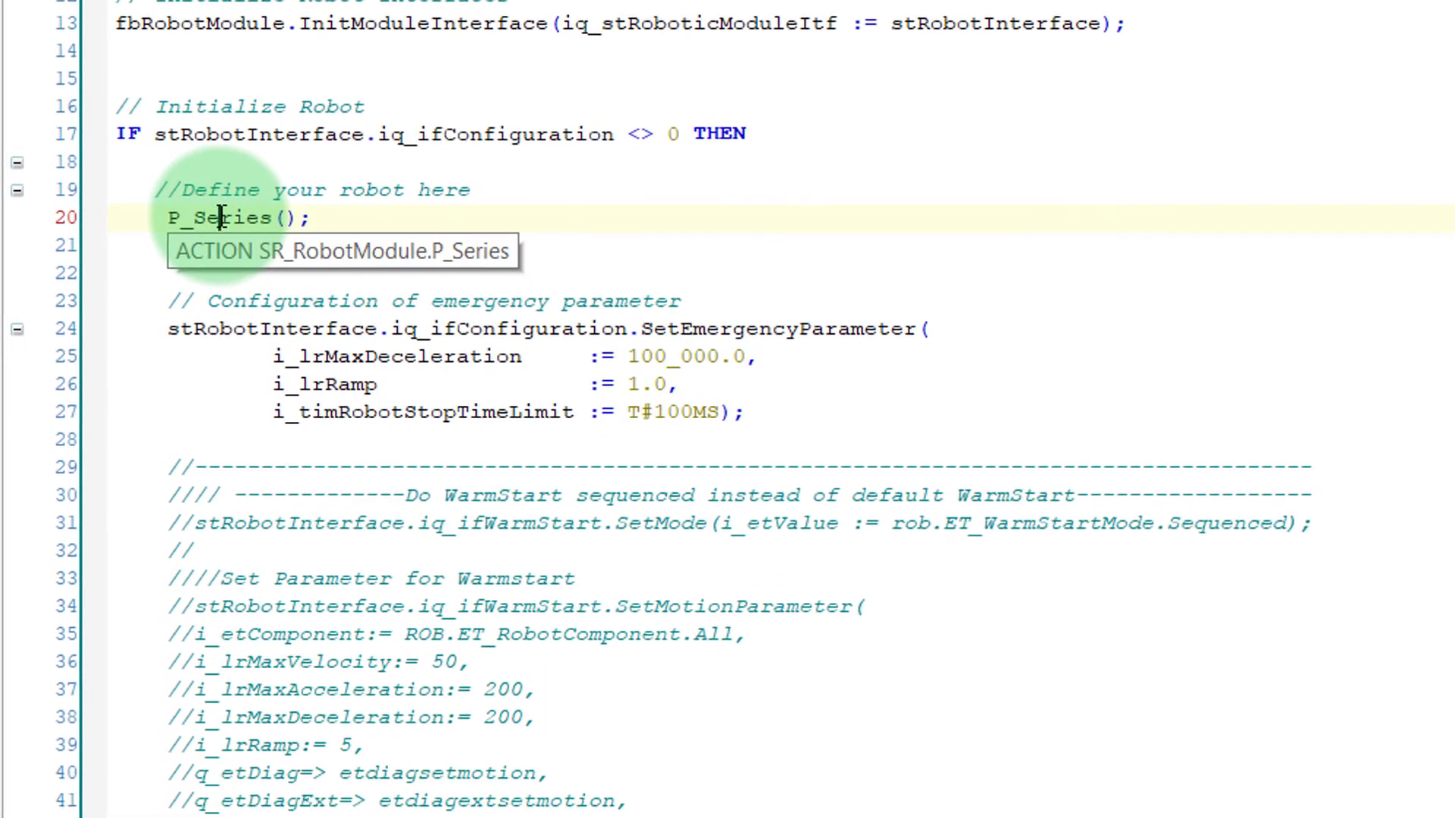
# Step: Bring up the context menu on the P_Series() call under 'Define your robot here'
pyautogui.rightClick(219, 218)
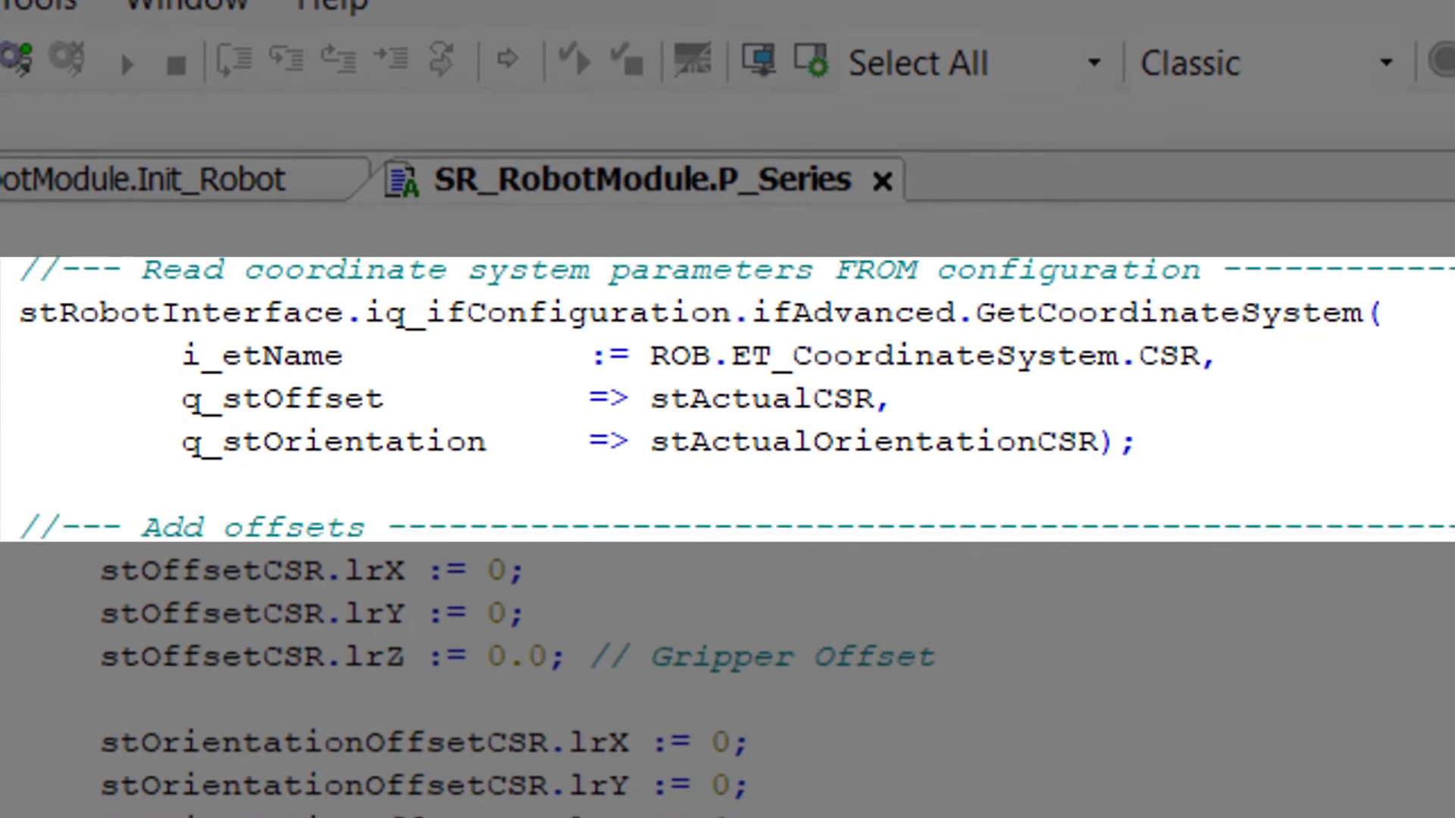
# Step: Scroll past P_Series' CSR offset sums and select the ModifyCoordinateSystem method name
pyautogui.scroll(-3)
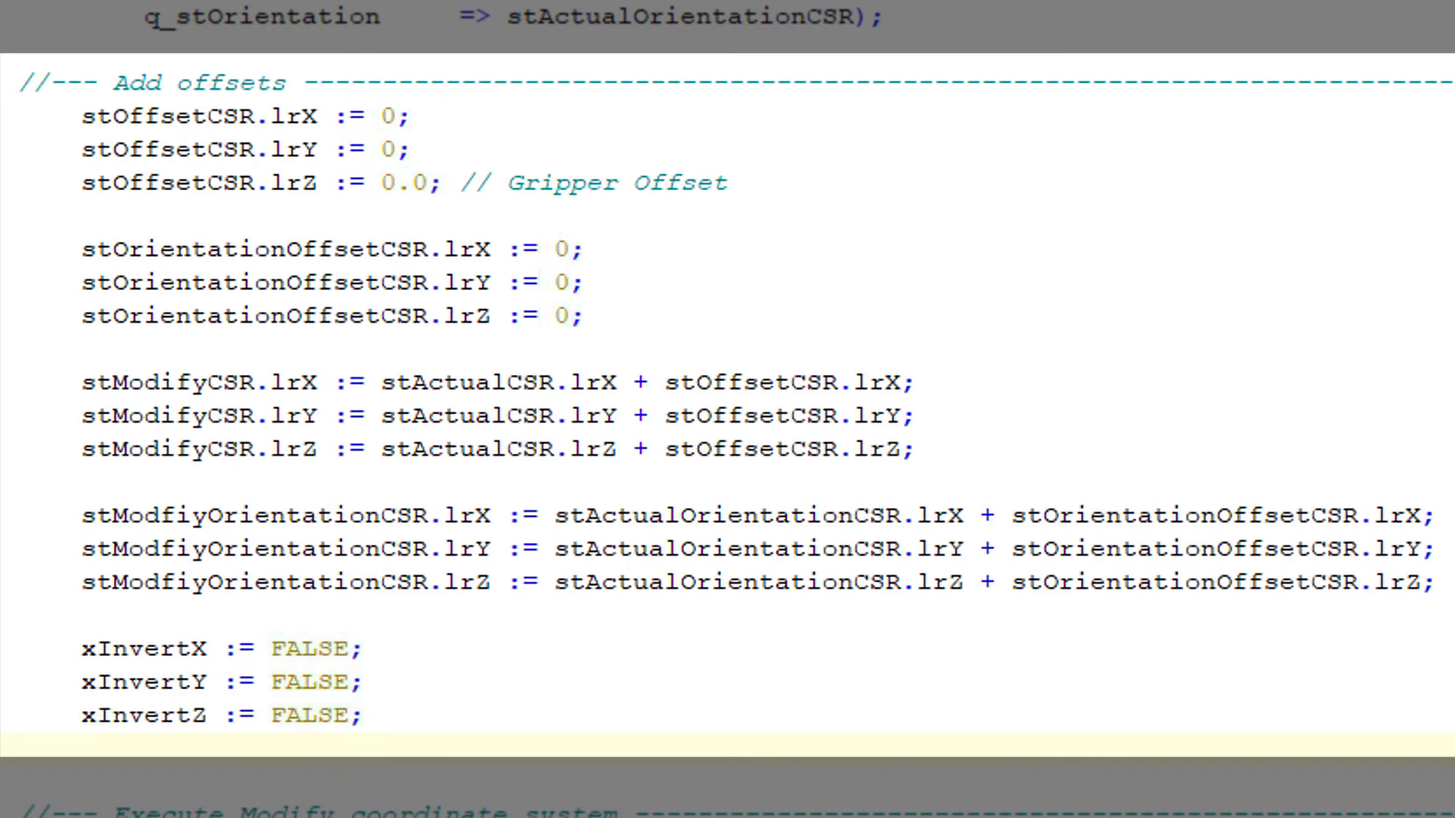
pyautogui.scroll(-3)
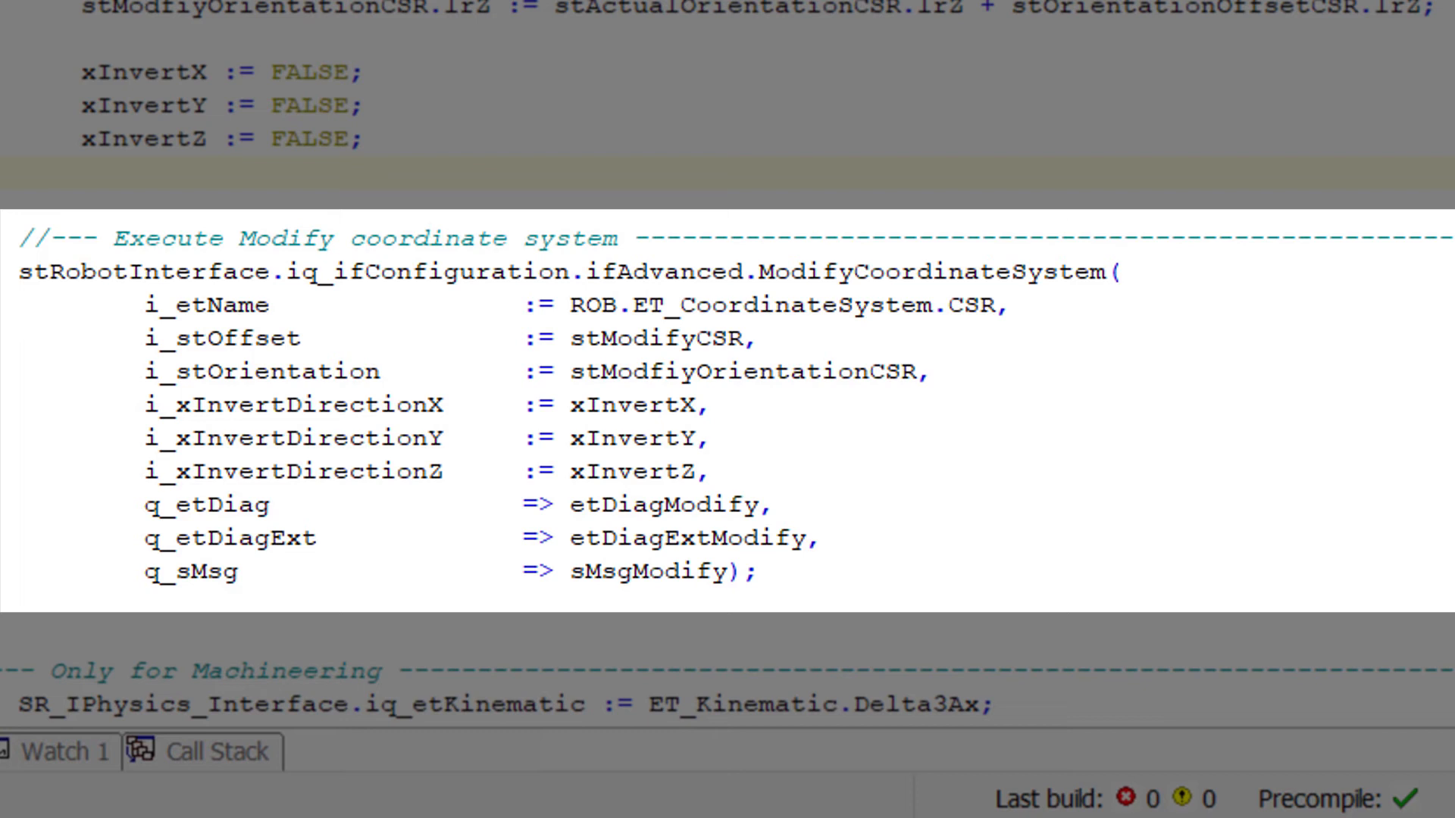
pyautogui.doubleClick(935, 266)
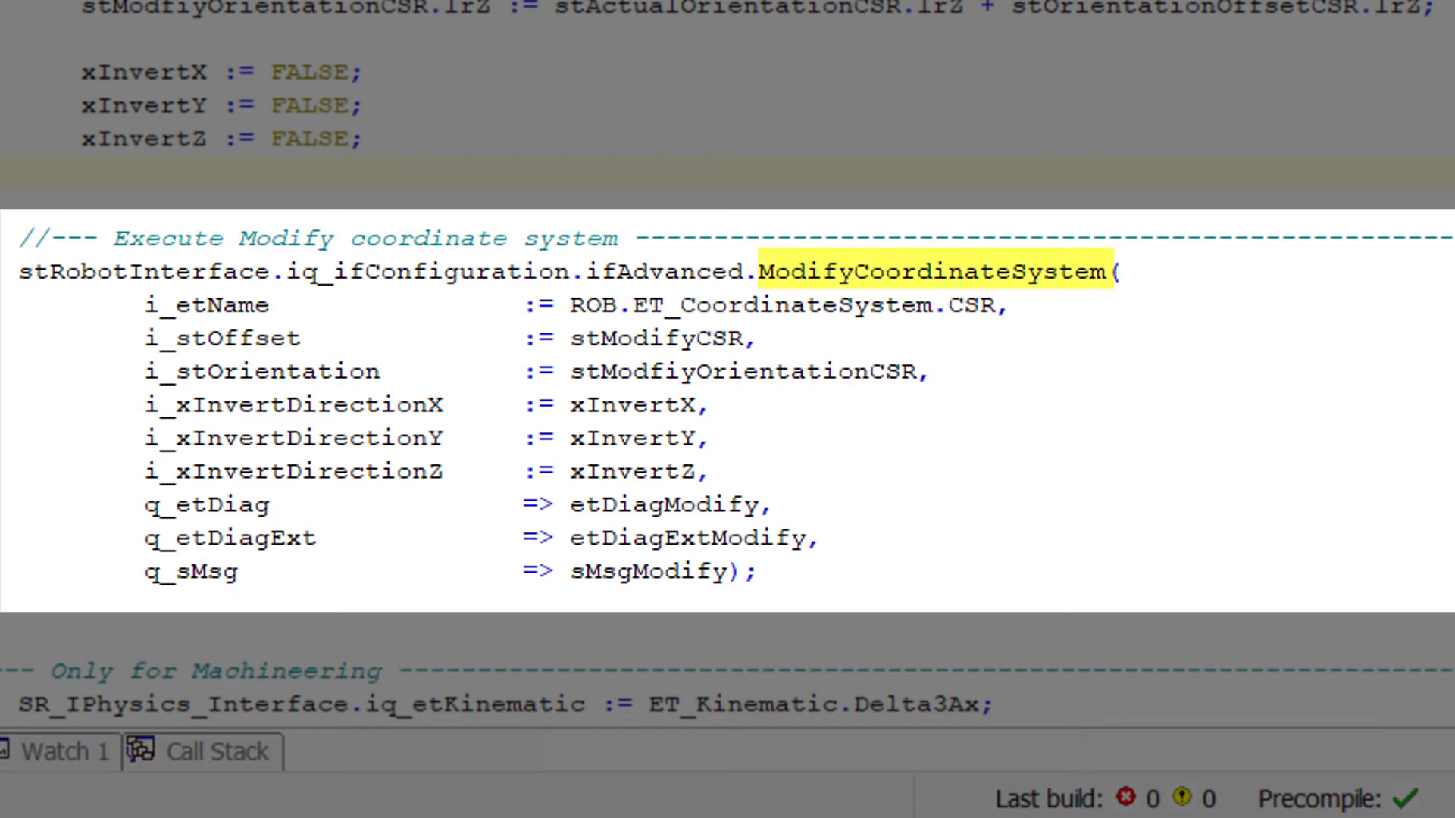